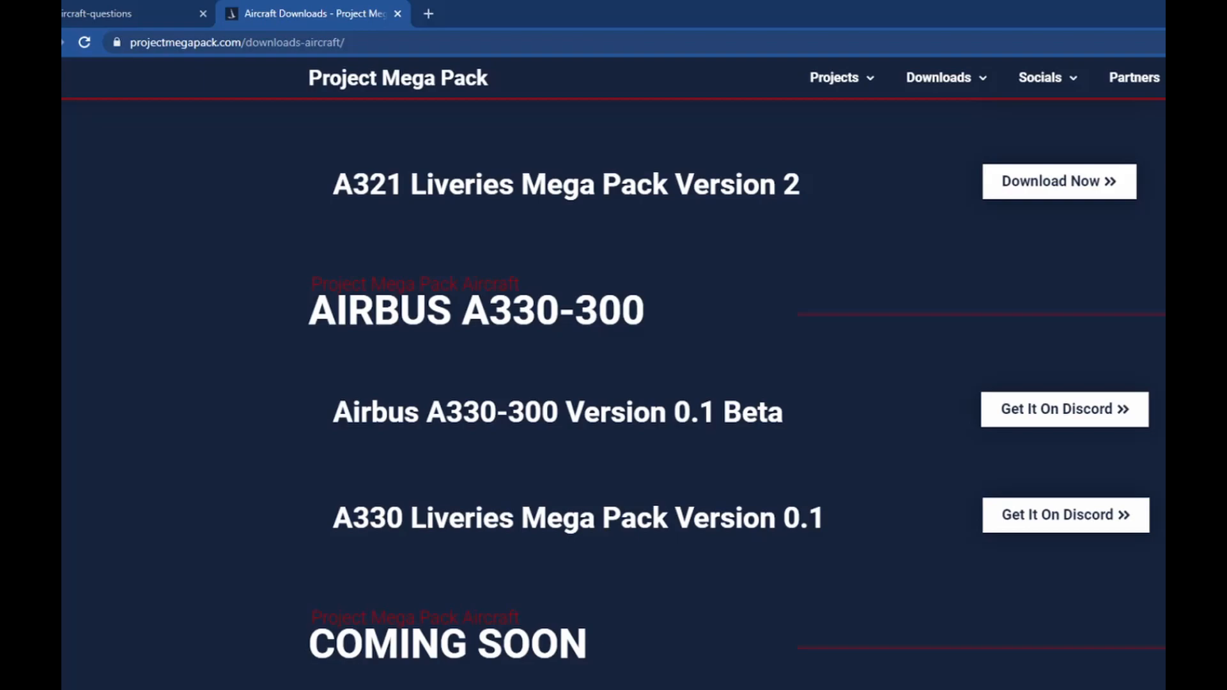
pyautogui.moveTo(608, 497)
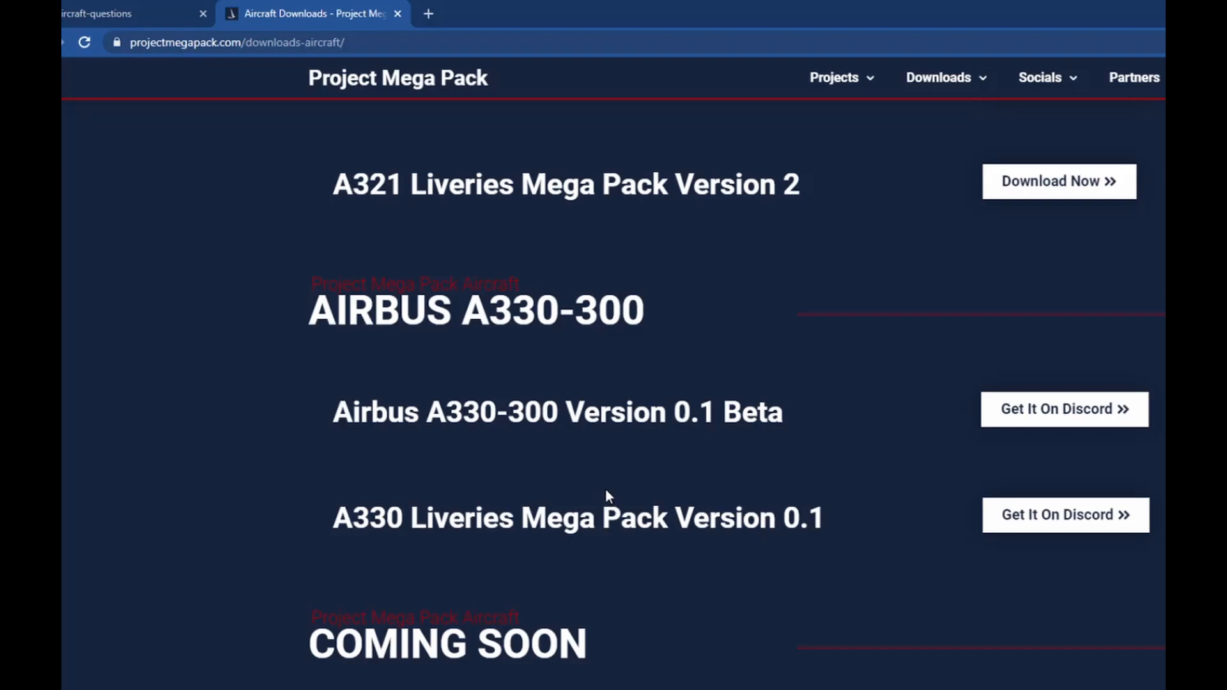
pyautogui.moveTo(704, 247)
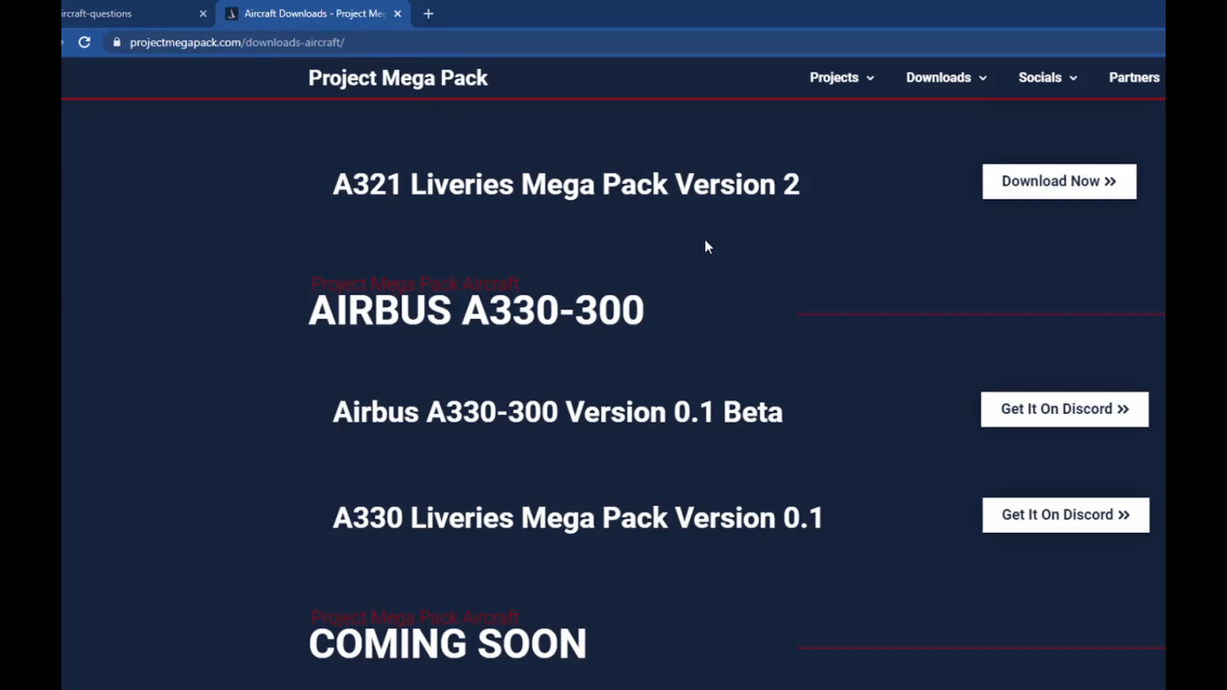
# Step: Find the A330Version0.1.zip link in Discord's #aircraft-questions channel and return to the downloads
pyautogui.click(118, 13)
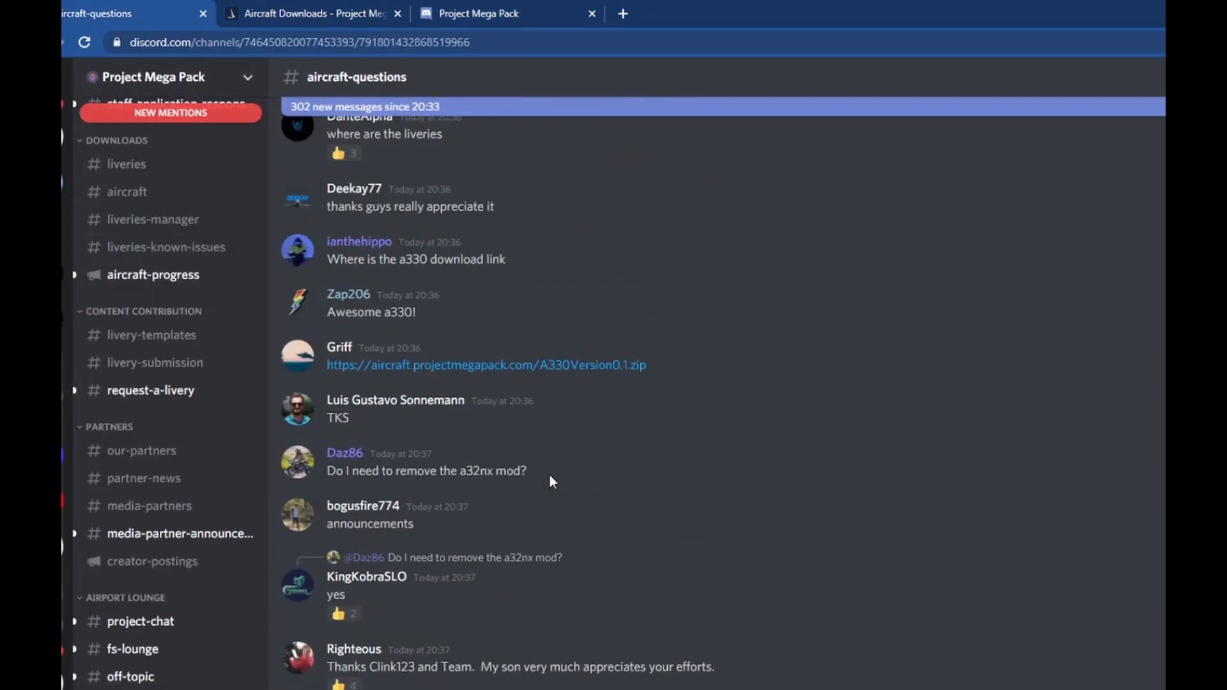
pyautogui.scroll(3)
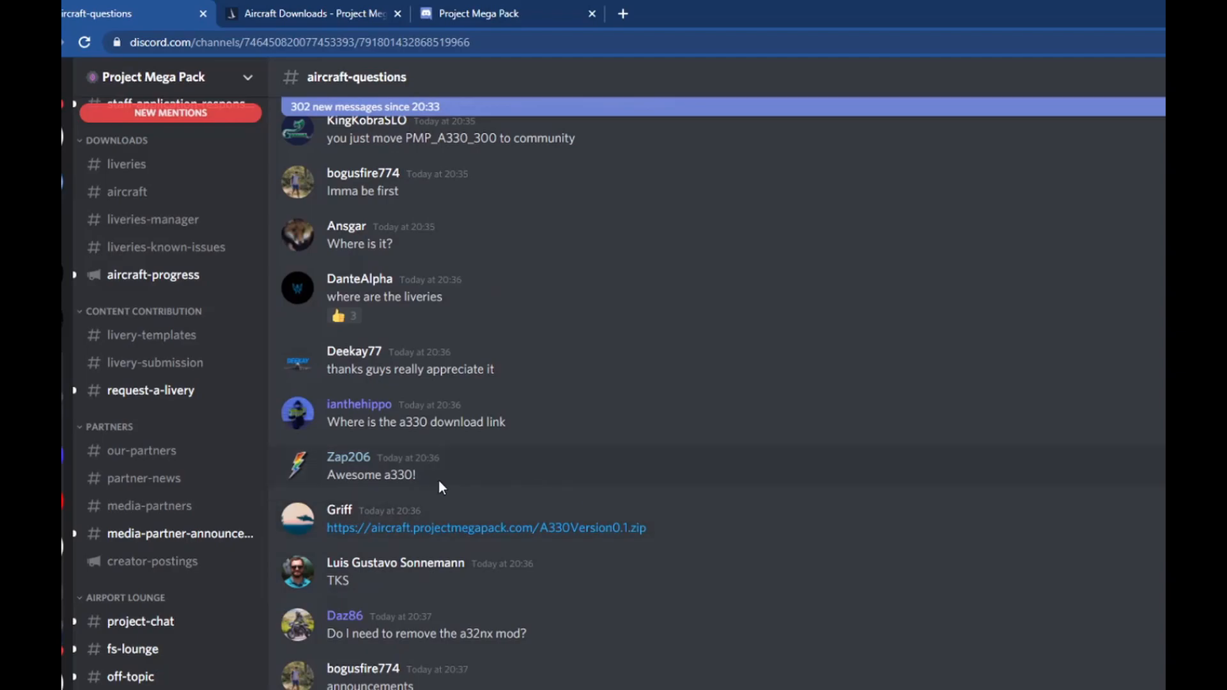
pyautogui.moveTo(362, 534)
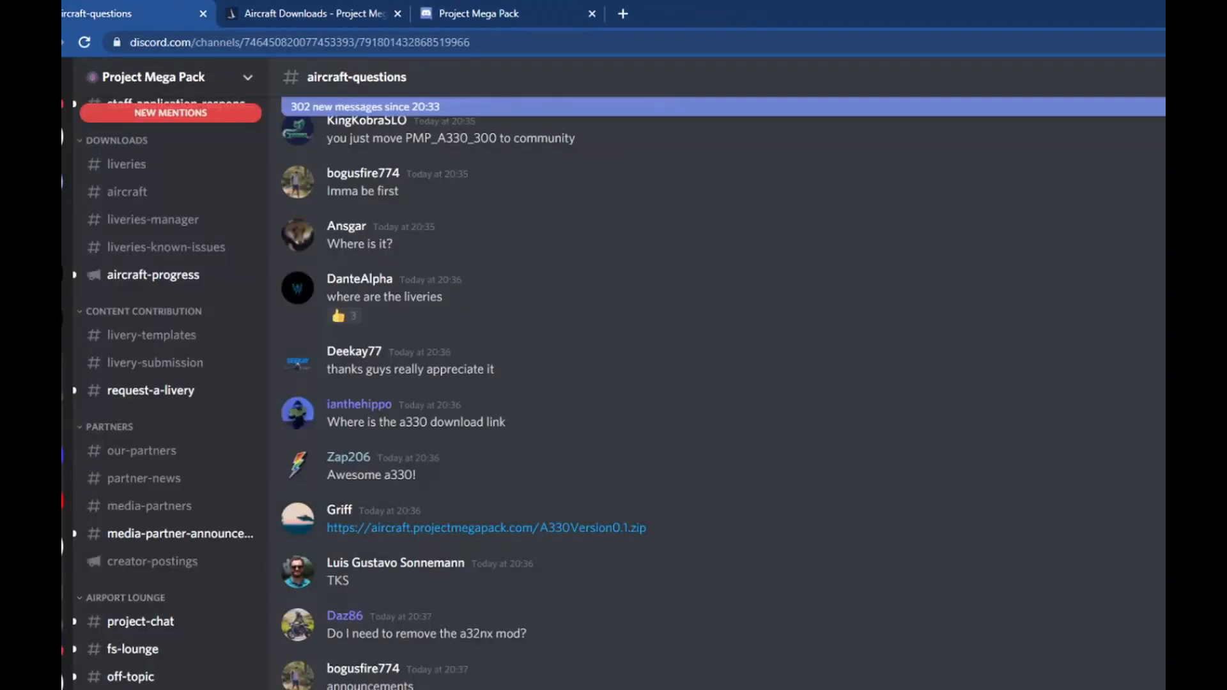
pyautogui.click(485, 526)
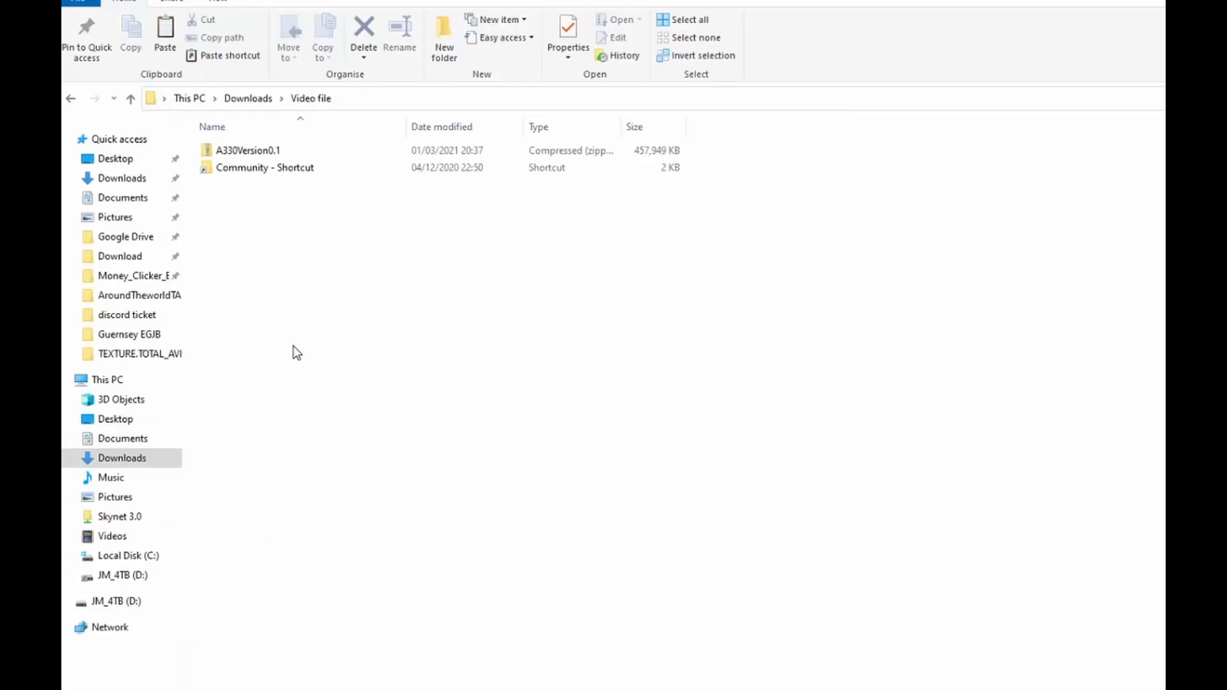
# Step: Extract A330Version0.1.zip into its own folder and copy the PMP_A330_300 folder inside it
pyautogui.click(248, 150)
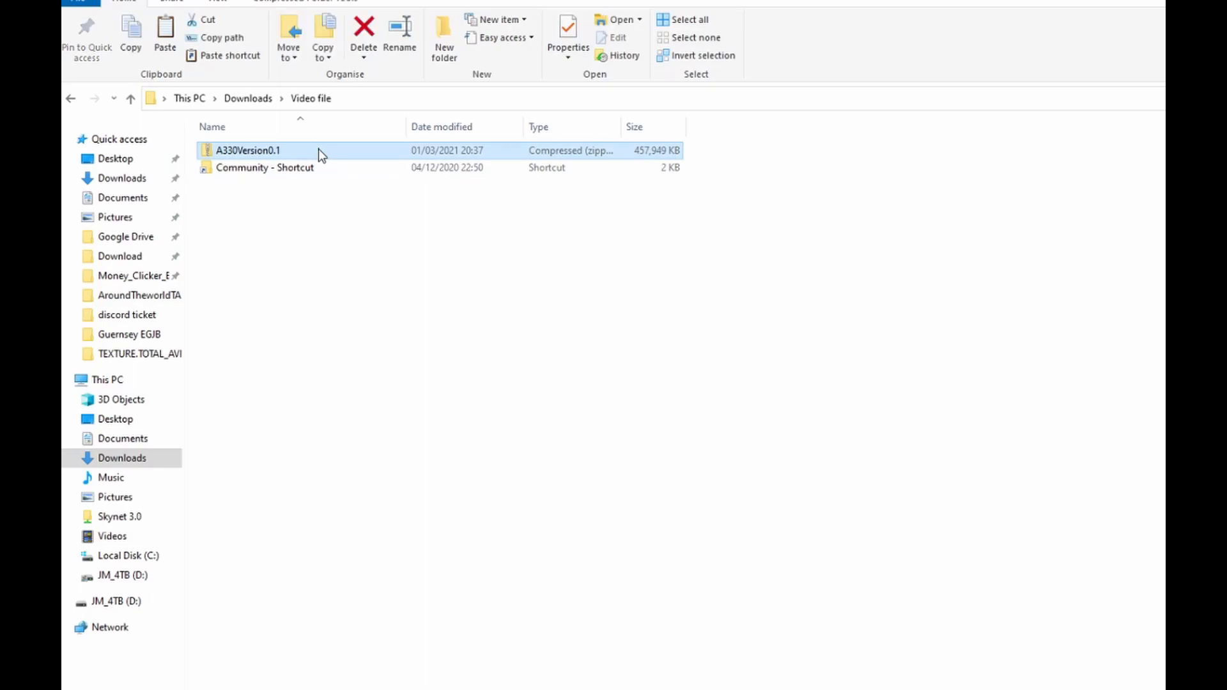
pyautogui.rightClick(246, 149)
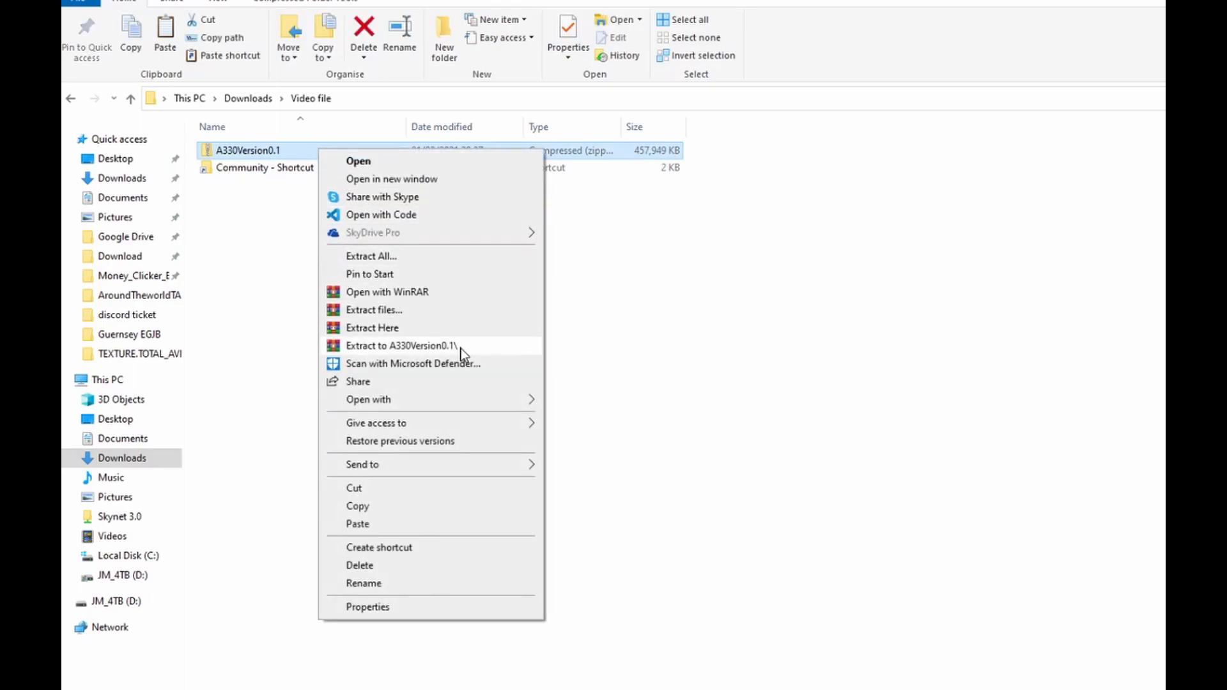
pyautogui.click(372, 327)
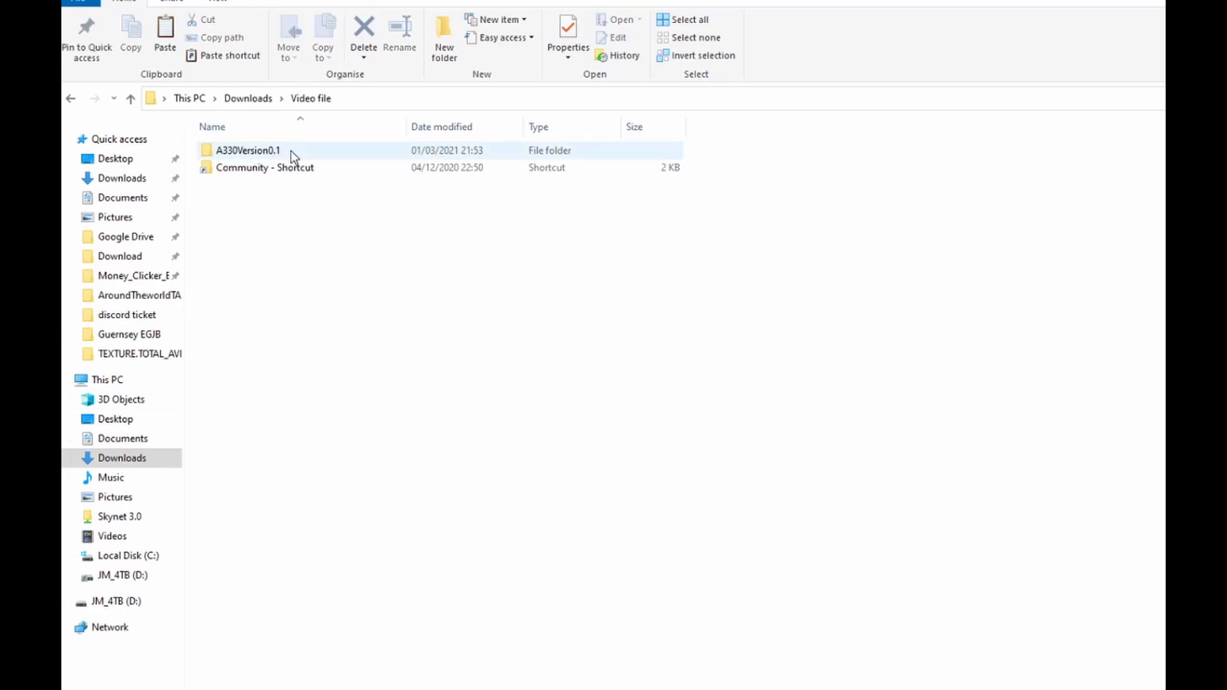
pyautogui.doubleClick(246, 151)
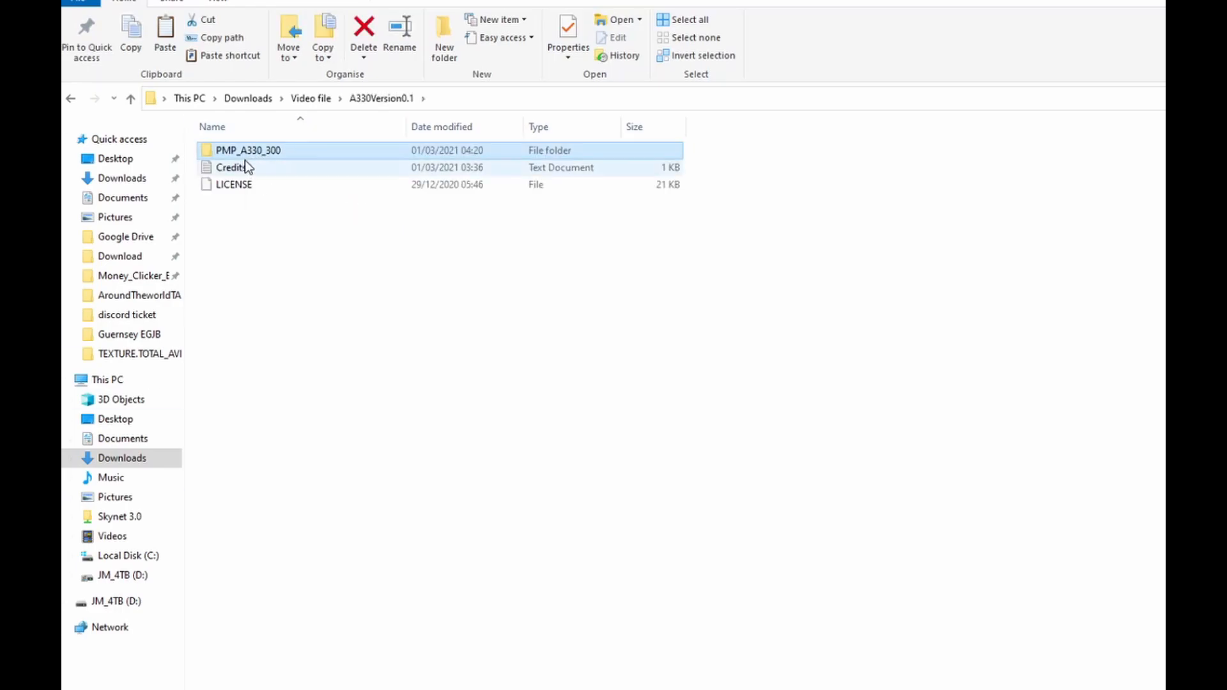
pyautogui.moveTo(247, 156)
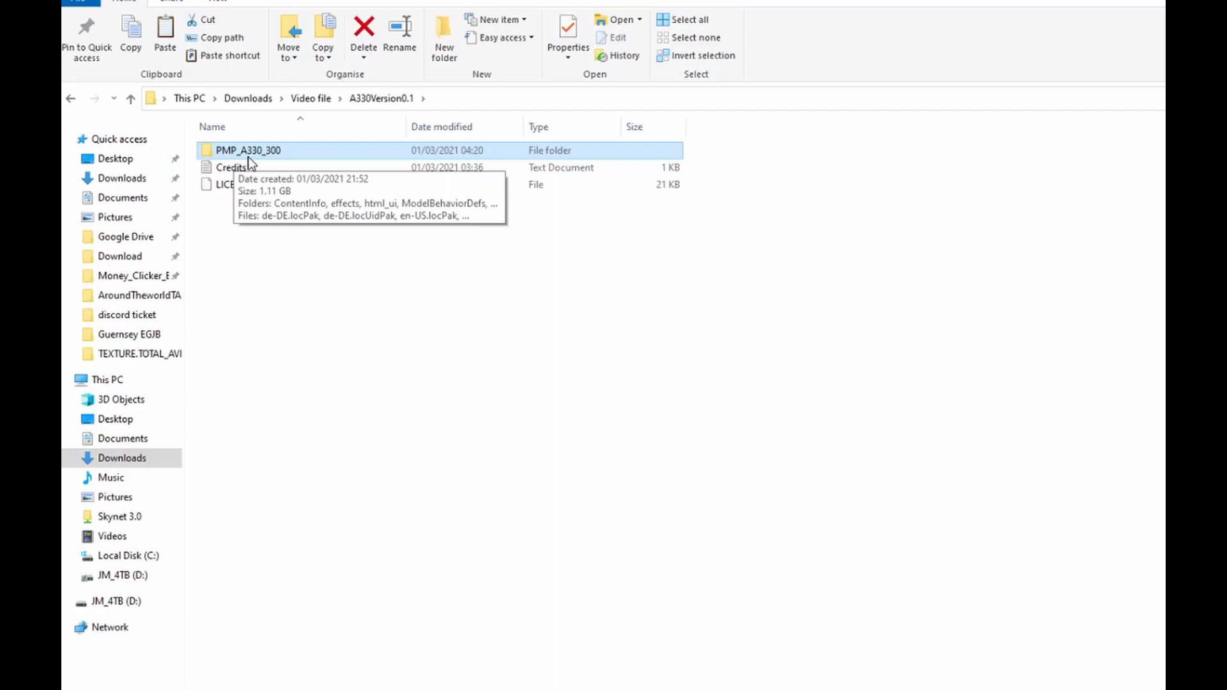
pyautogui.rightClick(248, 149)
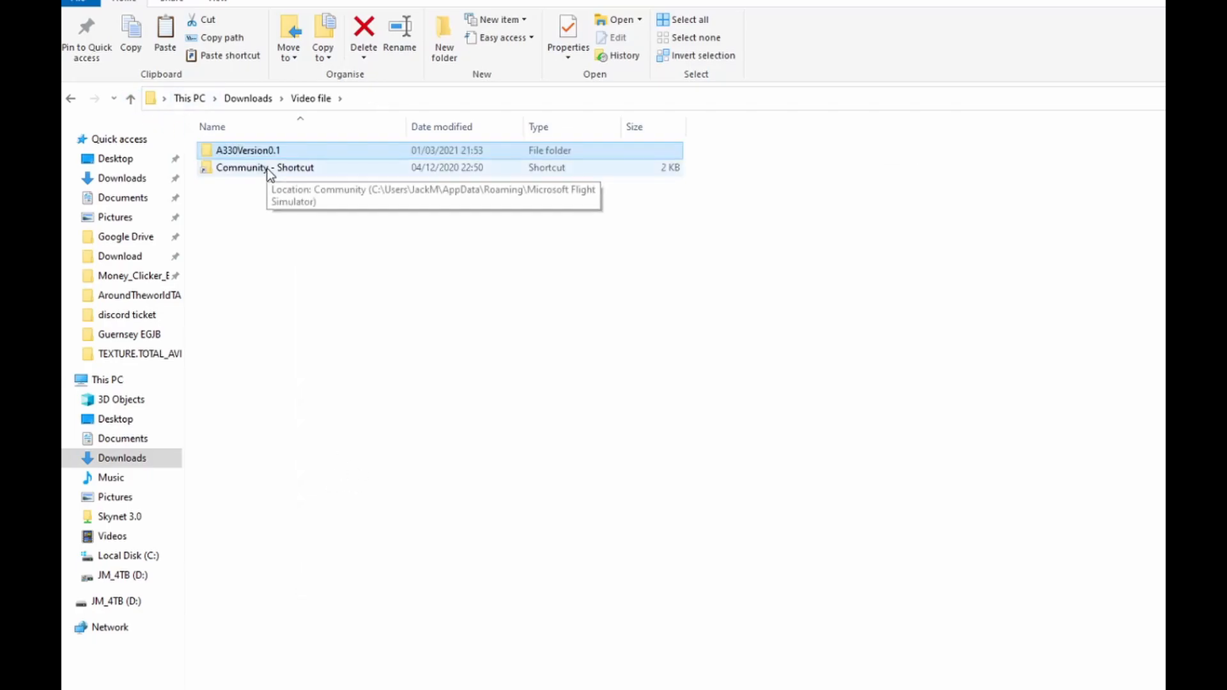
# Step: Paste PMP_A330_300 into the Community folder via its shortcut and select A32NX
pyautogui.doubleClick(265, 167)
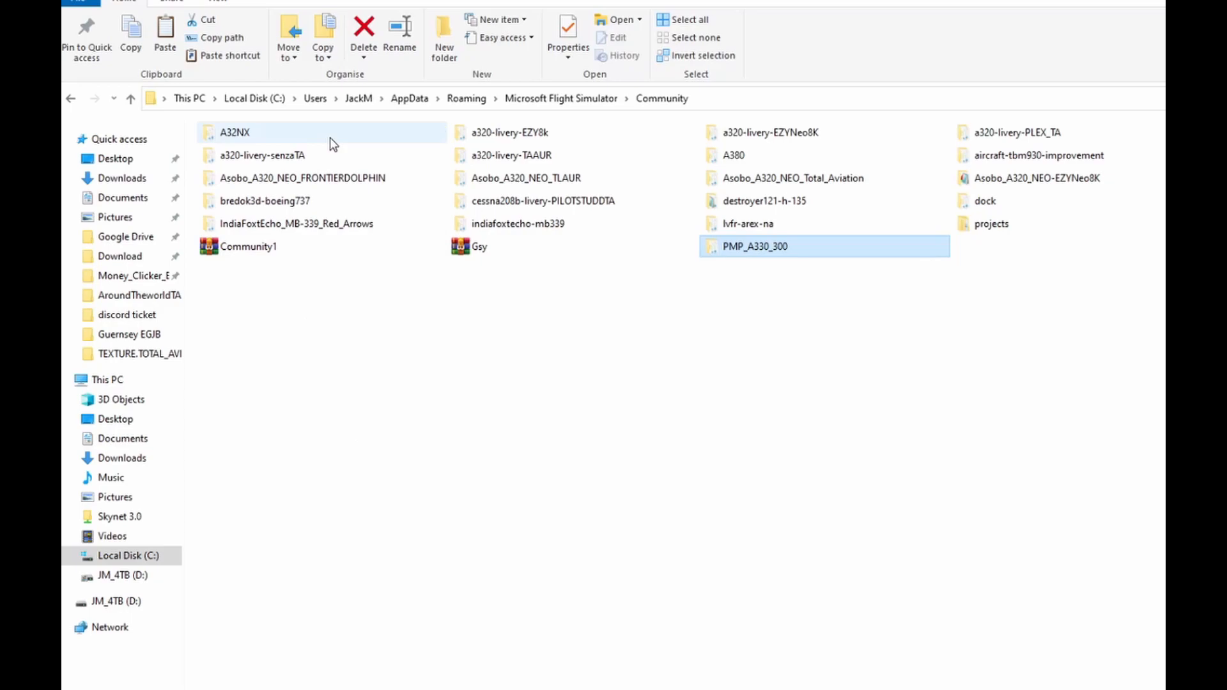
pyautogui.click(233, 131)
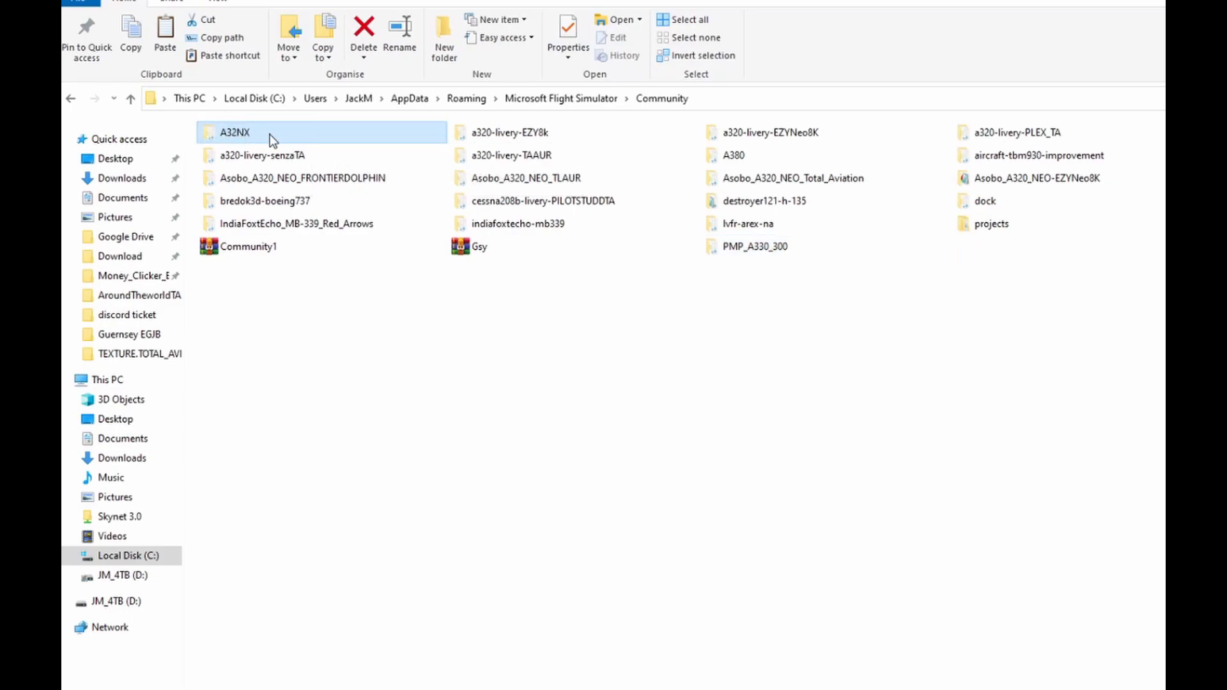
pyautogui.moveTo(217, 131)
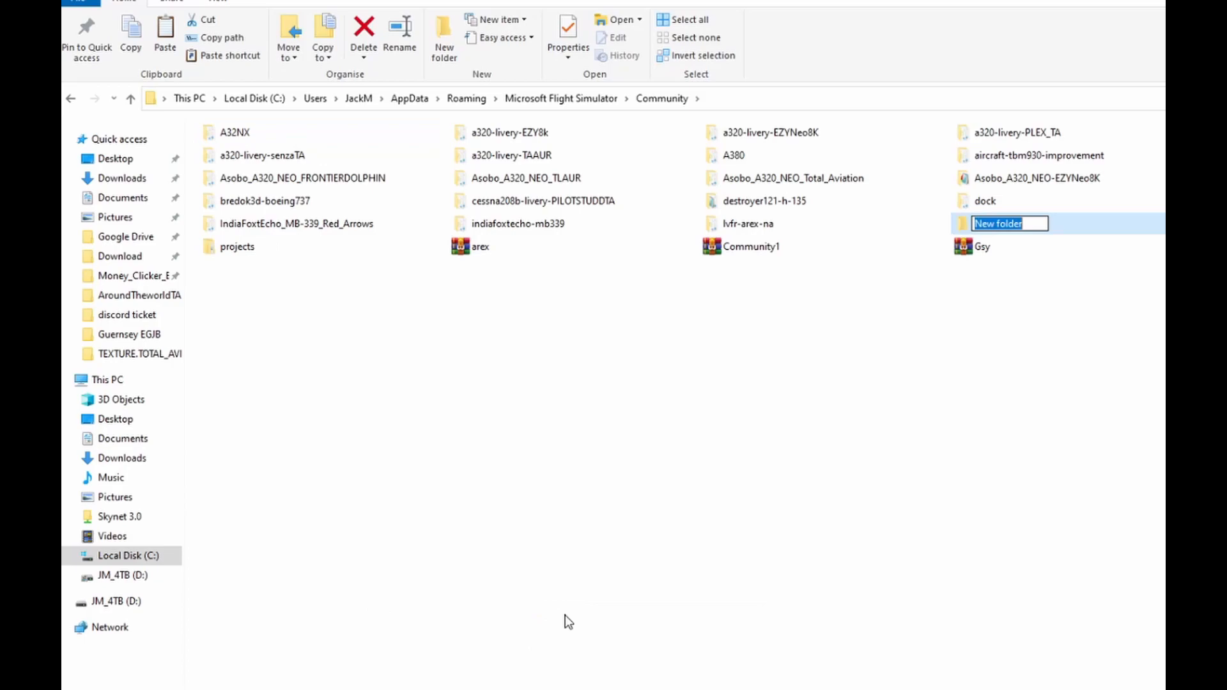
# Step: Create a New folder in Community, abandoning the 'a32' rename, and move A32NX into it
pyautogui.write('a32')
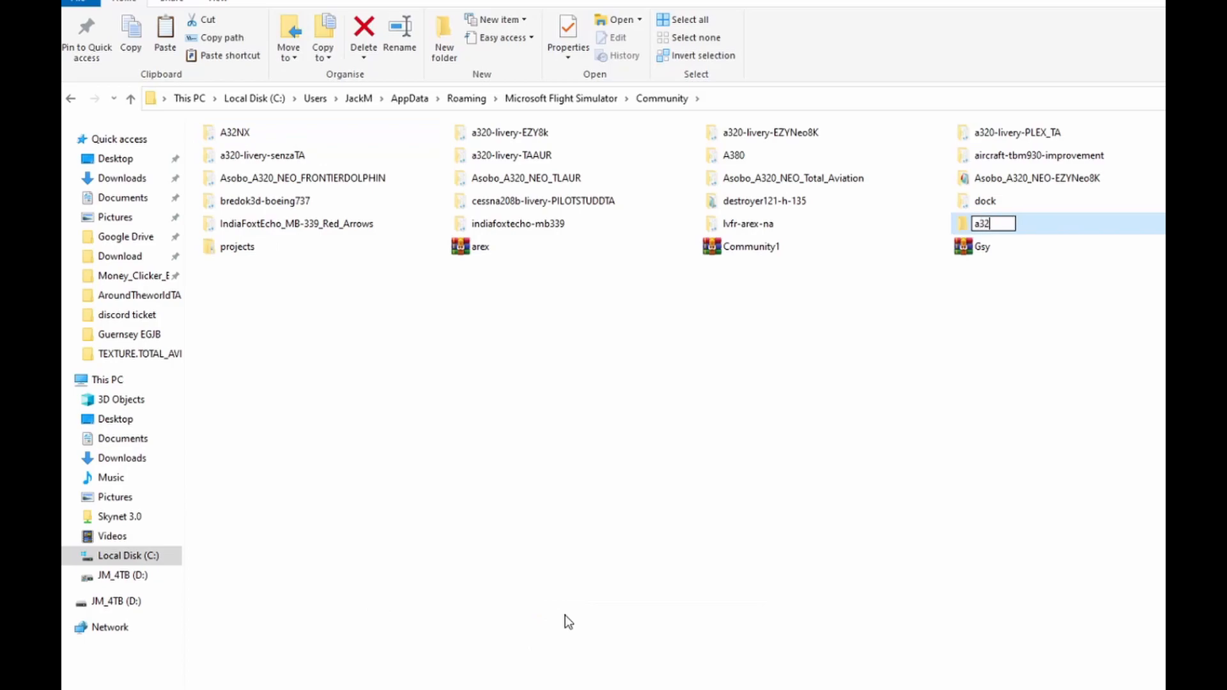
pyautogui.press('Escape')
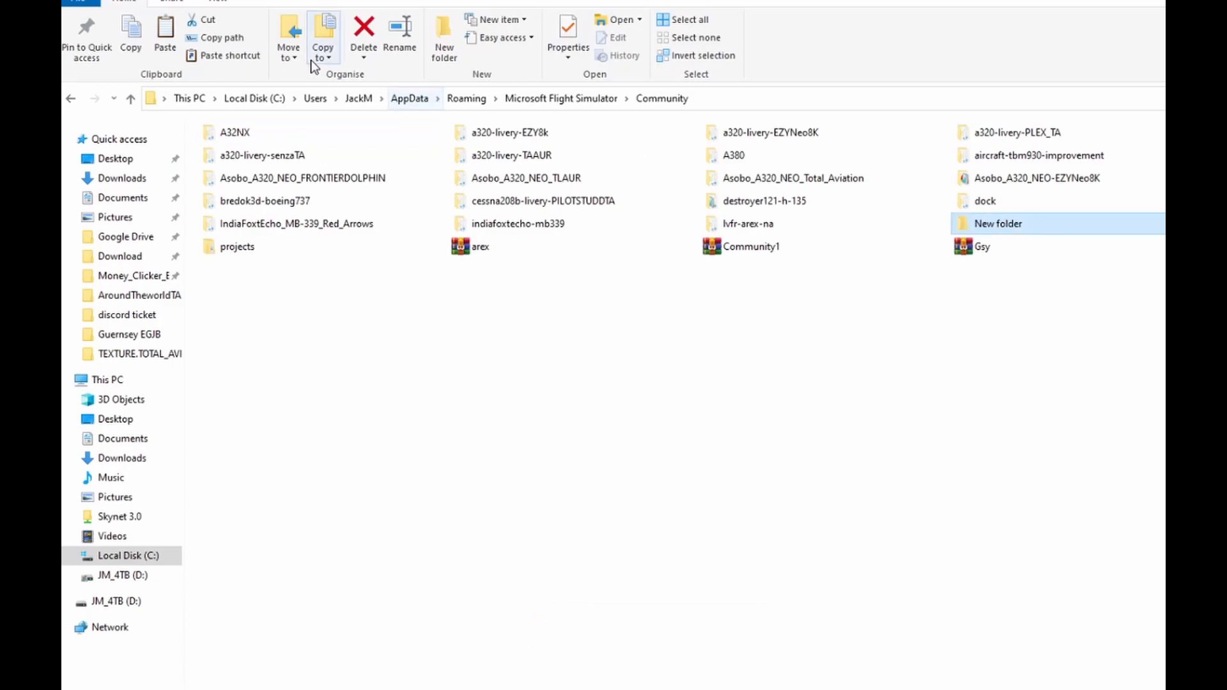
pyautogui.click(233, 132)
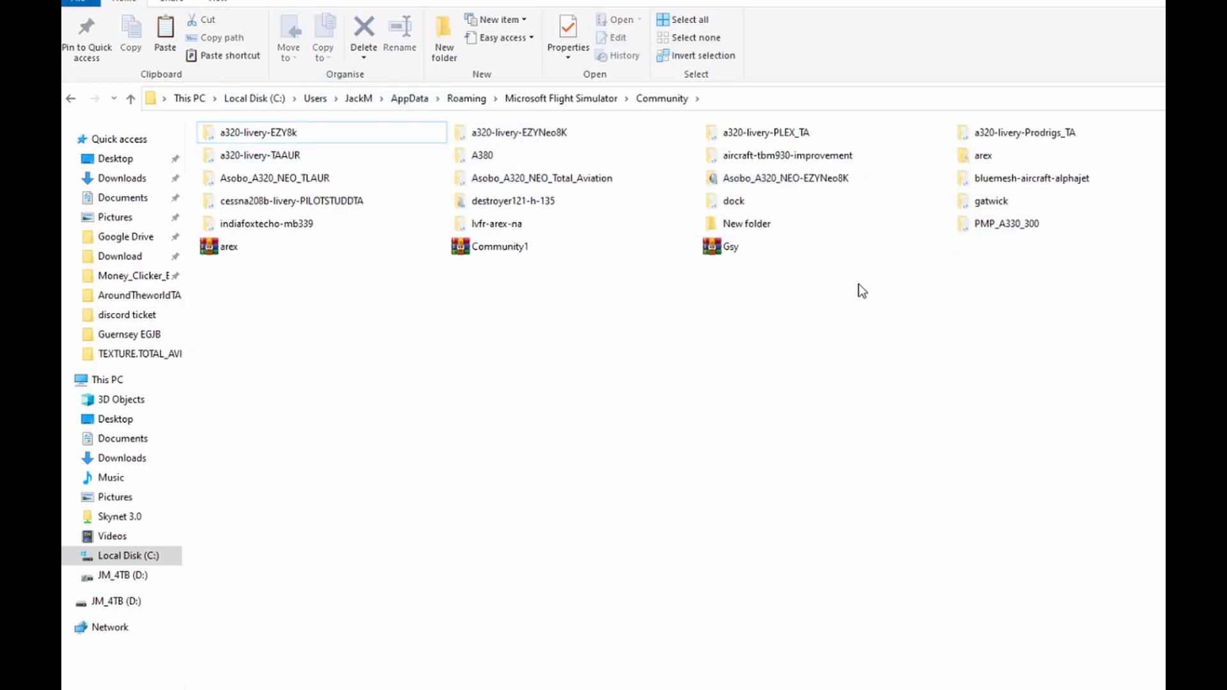
# Step: Compress the New folder into New folder.rar with WinRAR
pyautogui.click(745, 222)
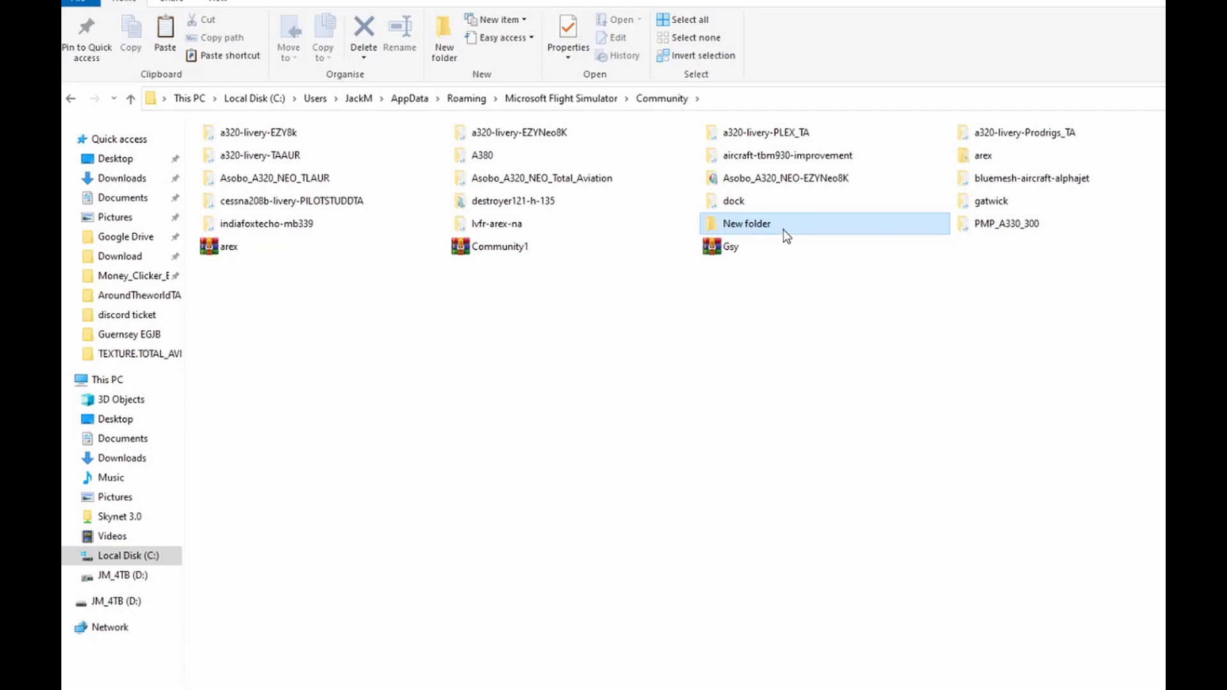
pyautogui.rightClick(744, 222)
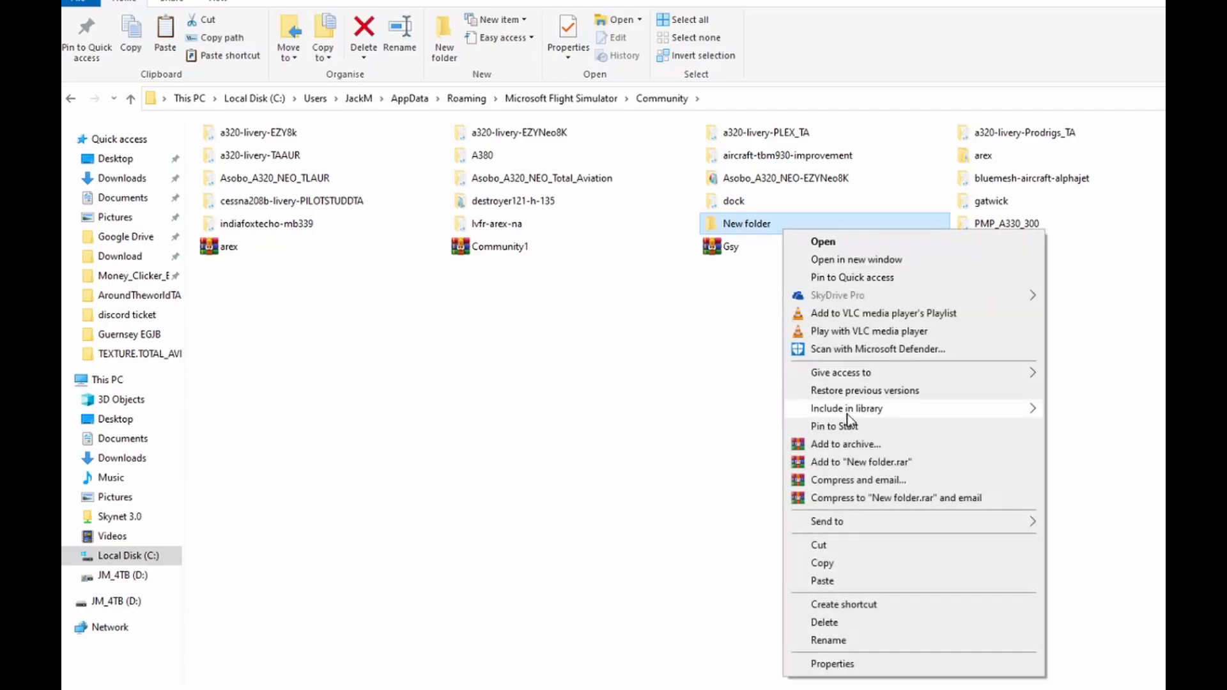
pyautogui.click(845, 444)
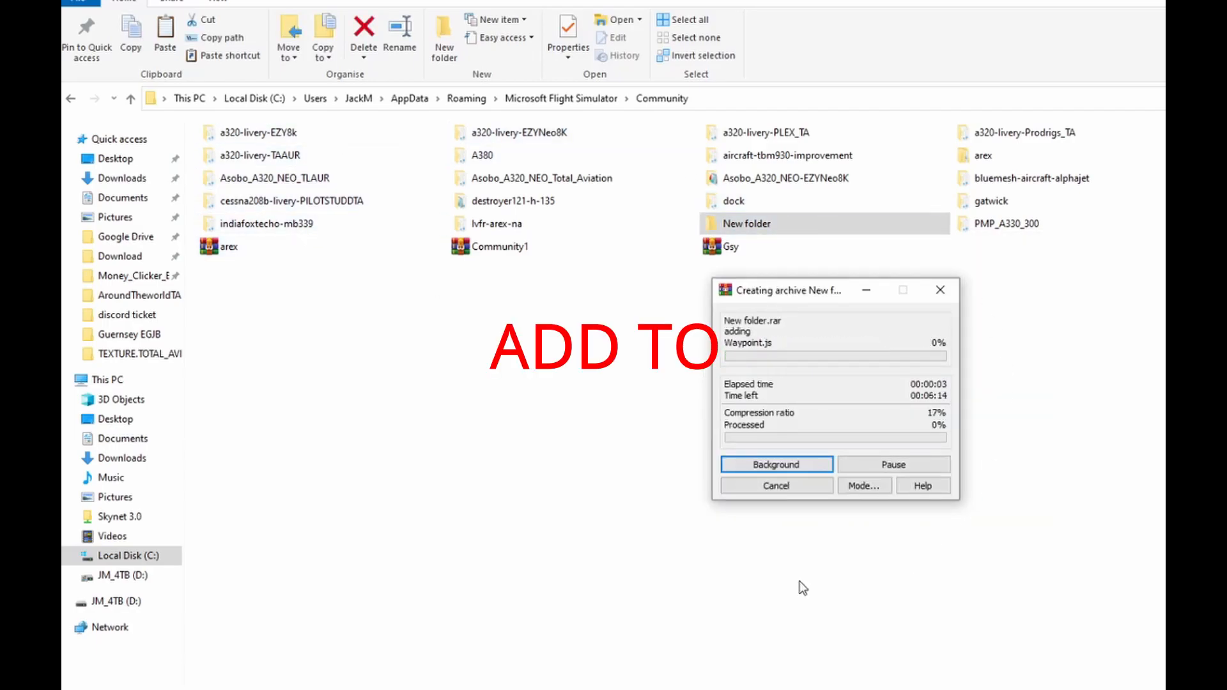